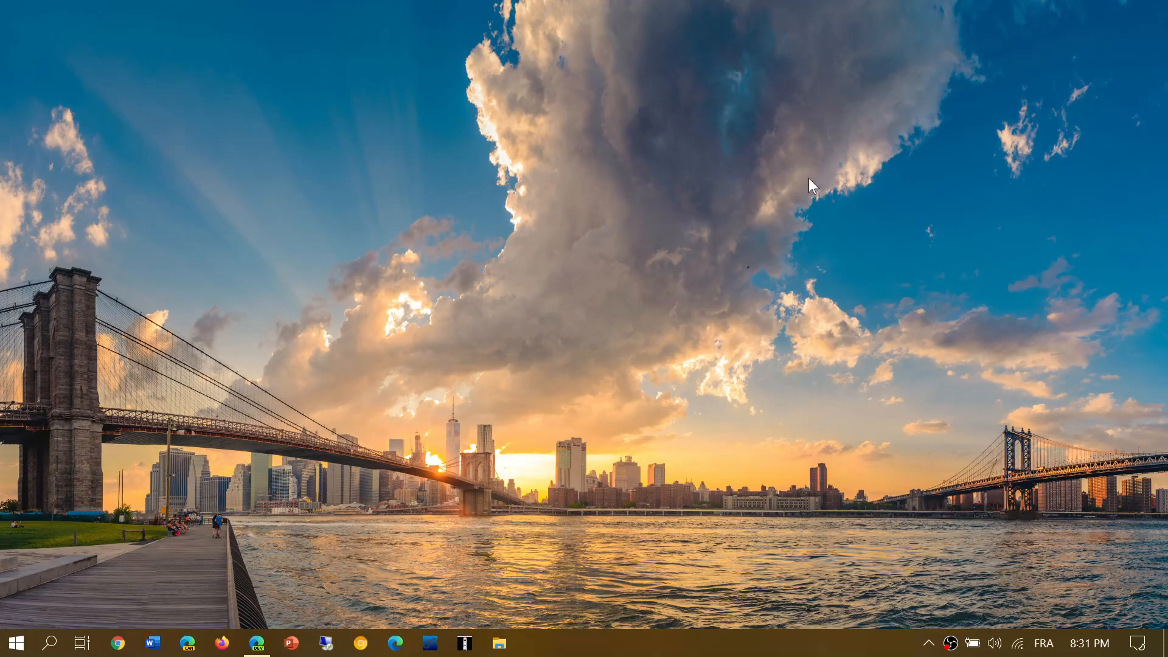
mouse_move(355, 381)
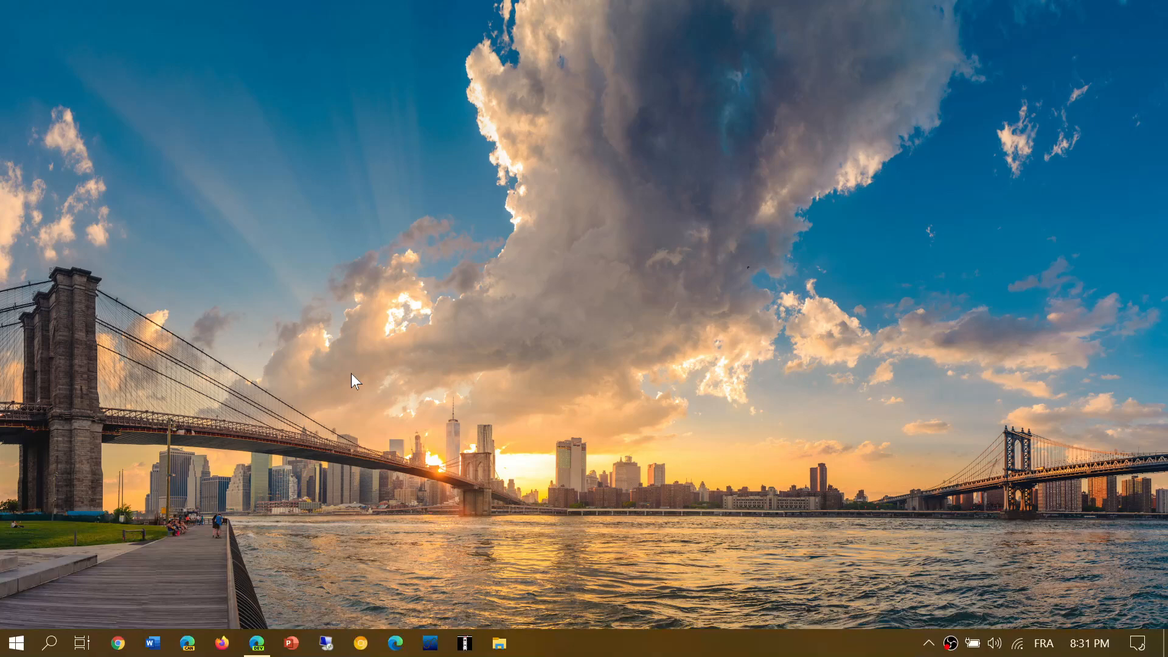
mouse_move(257, 589)
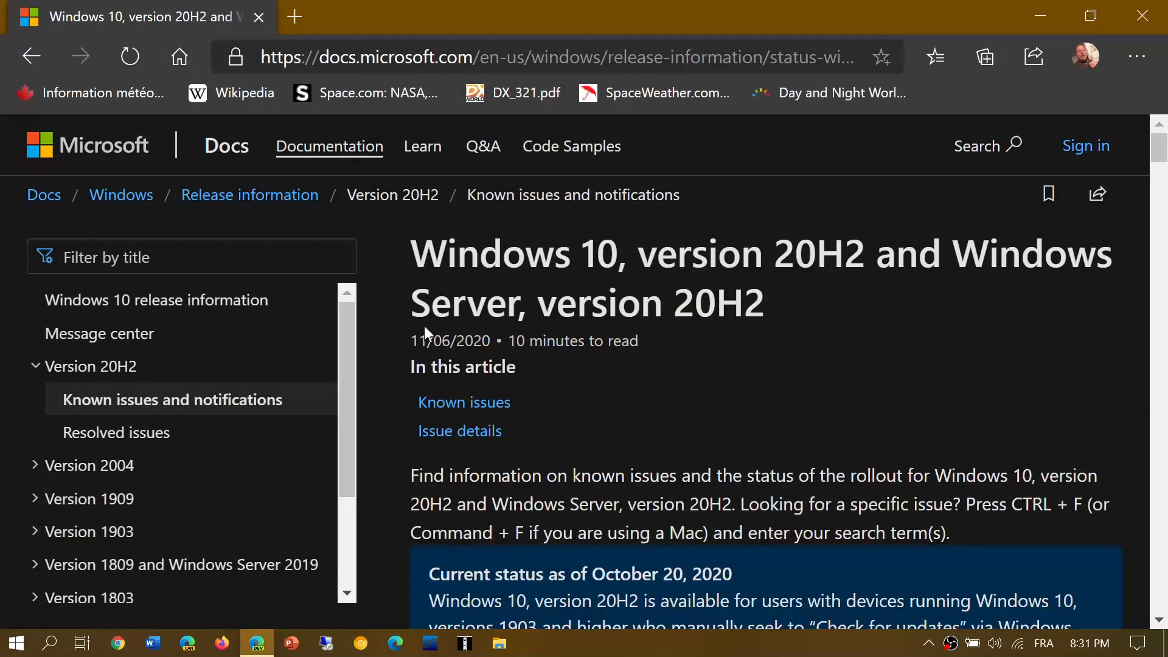
Step: Scroll down to the 20H2 Known issues table showing the sign-in, Thunderbolt NVMe and certificate issues
scroll("down", 3)
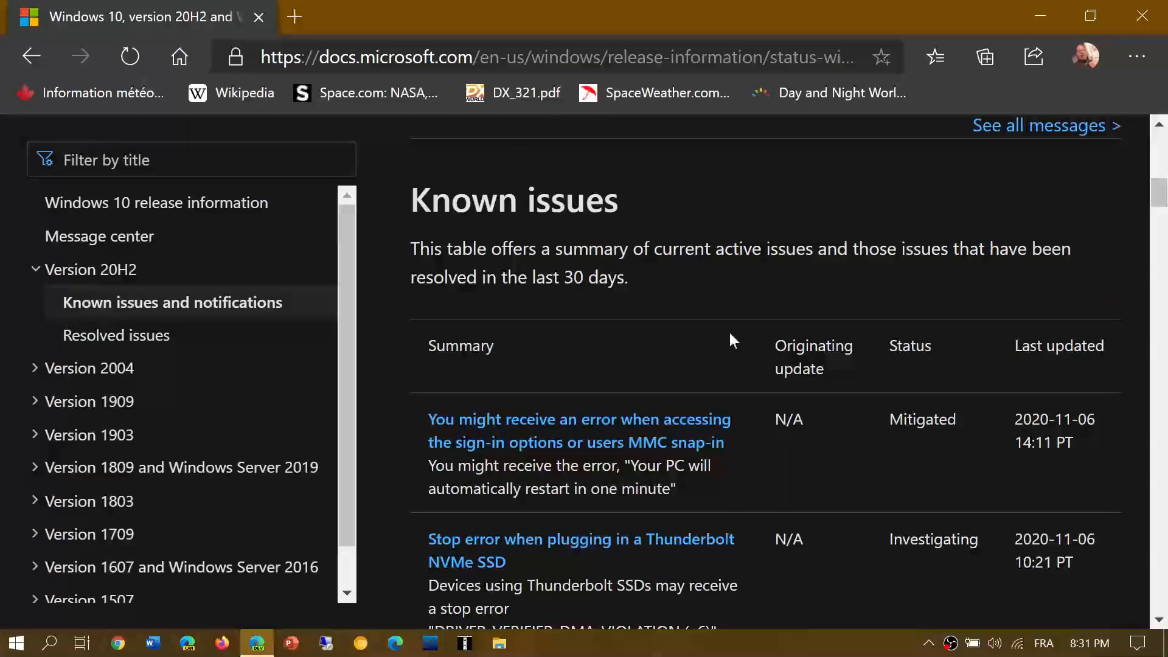
scroll("down", 3)
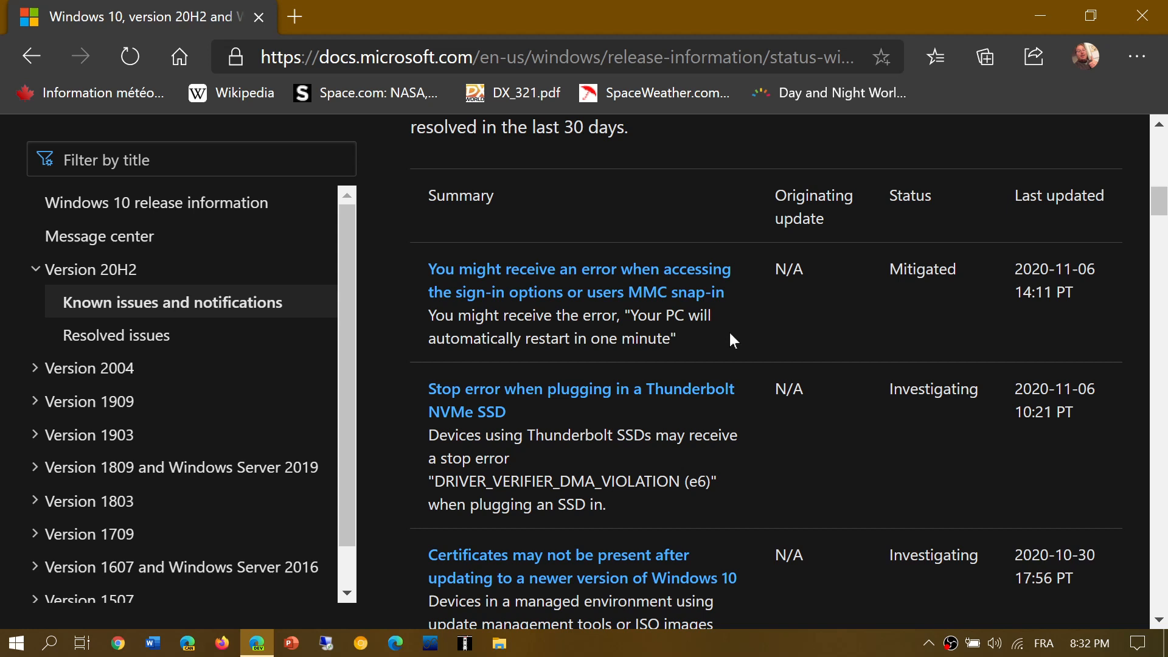
Step: Scroll through the 20H2 issue rows, then back up to the throttled-availability status note
scroll("down", 3)
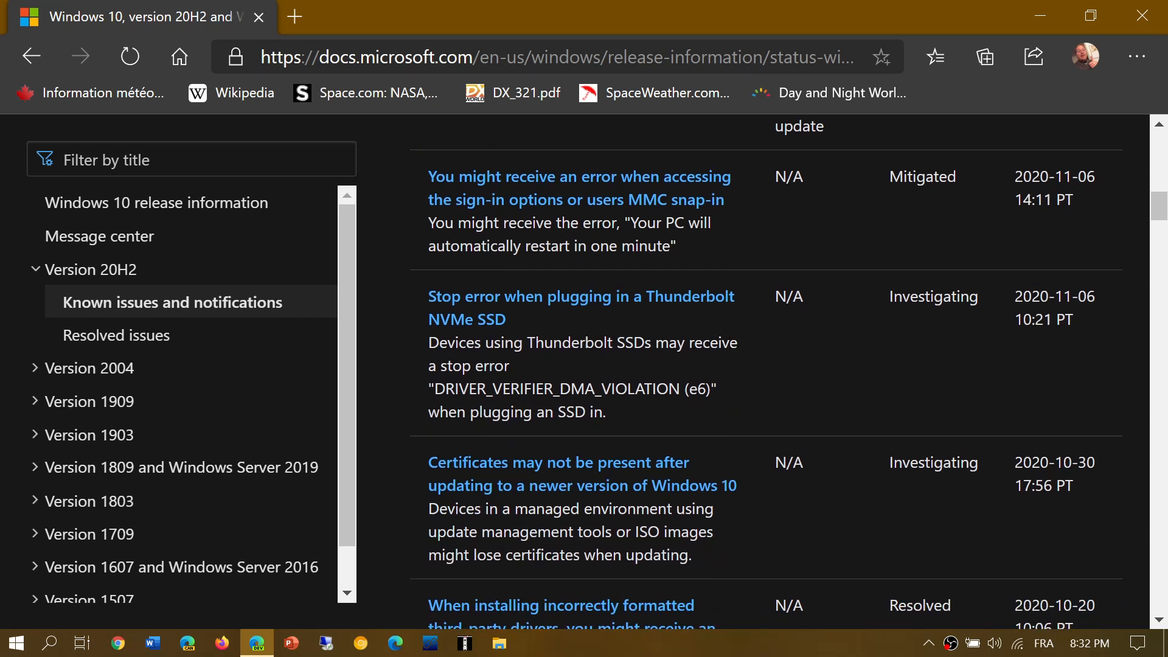
mouse_move(784, 492)
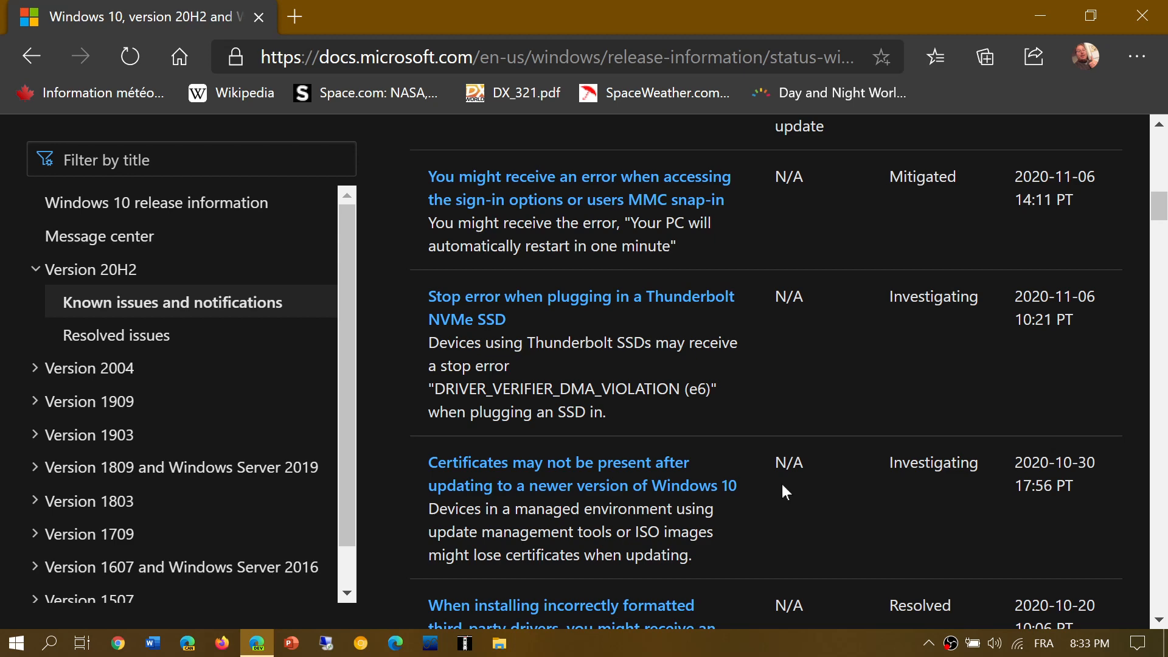
scroll("down", 3)
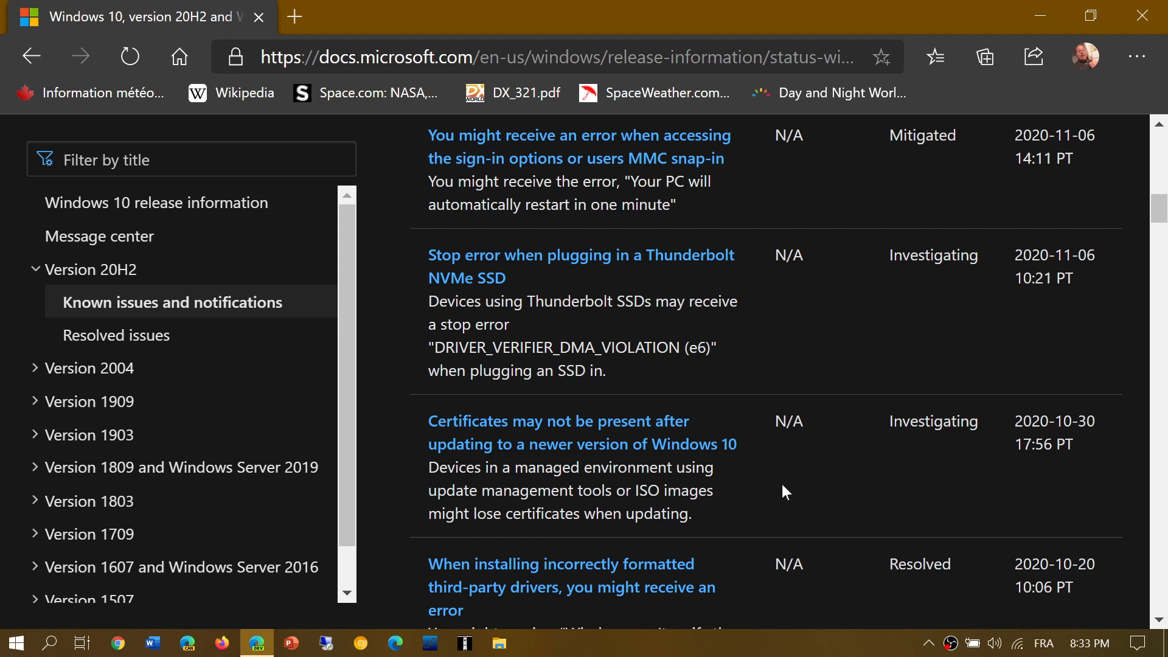
scroll("up", 3)
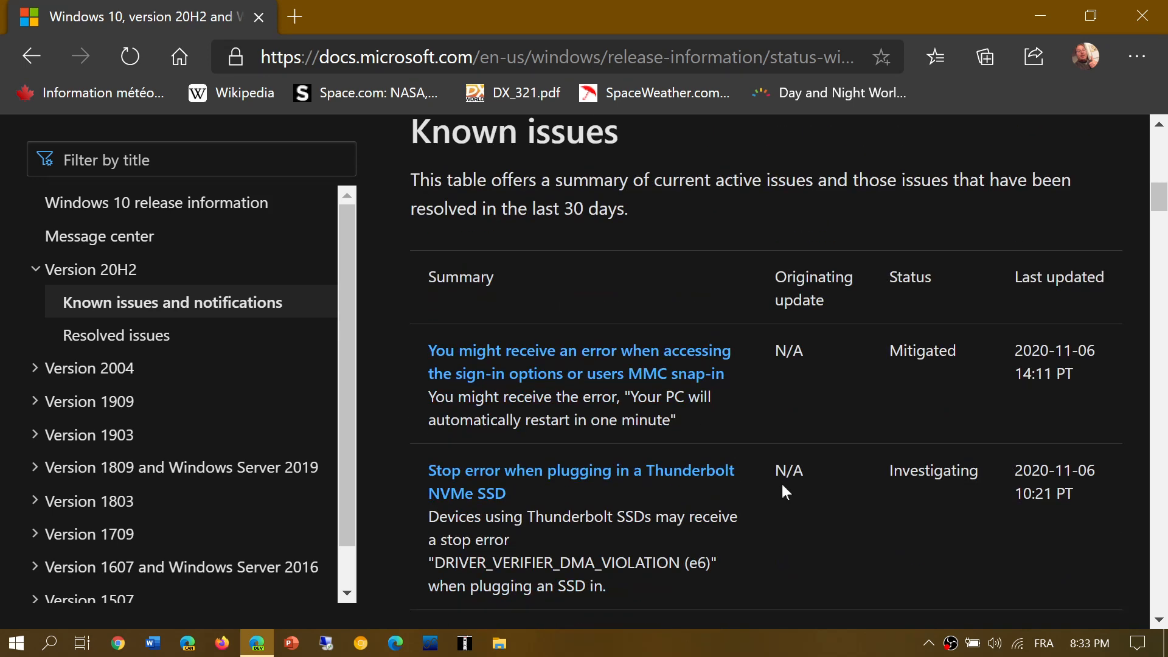
scroll("up", 3)
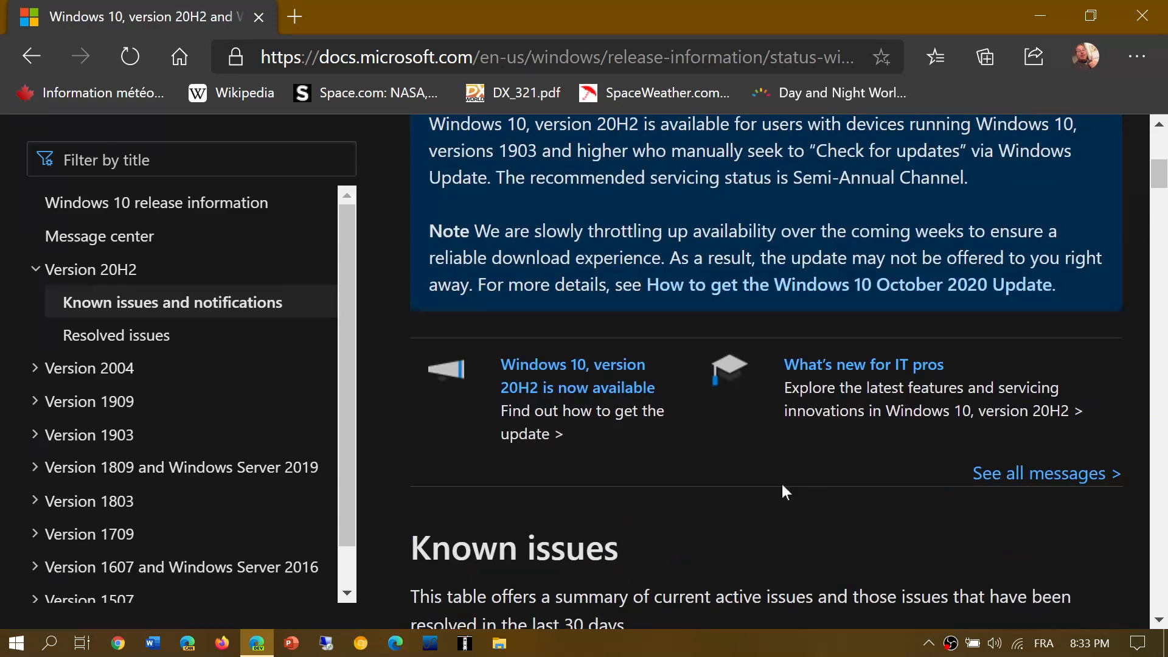
Step: Return to the article top and expand Version 2004 in the navigation pane
scroll("up", 3)
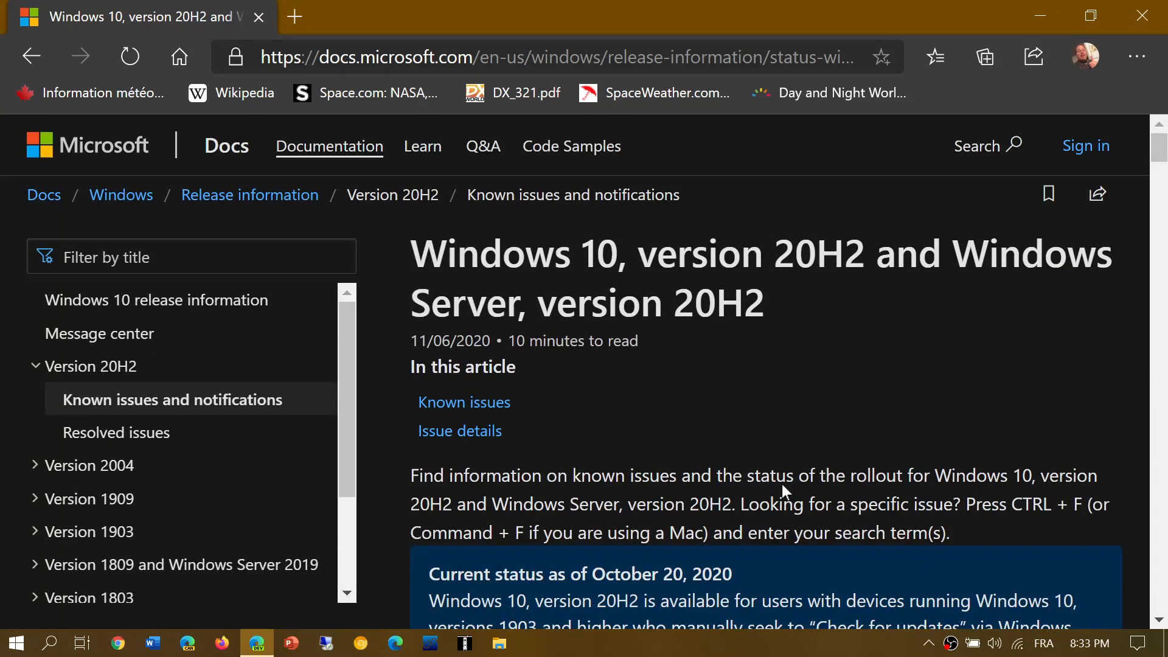
mouse_move(89, 465)
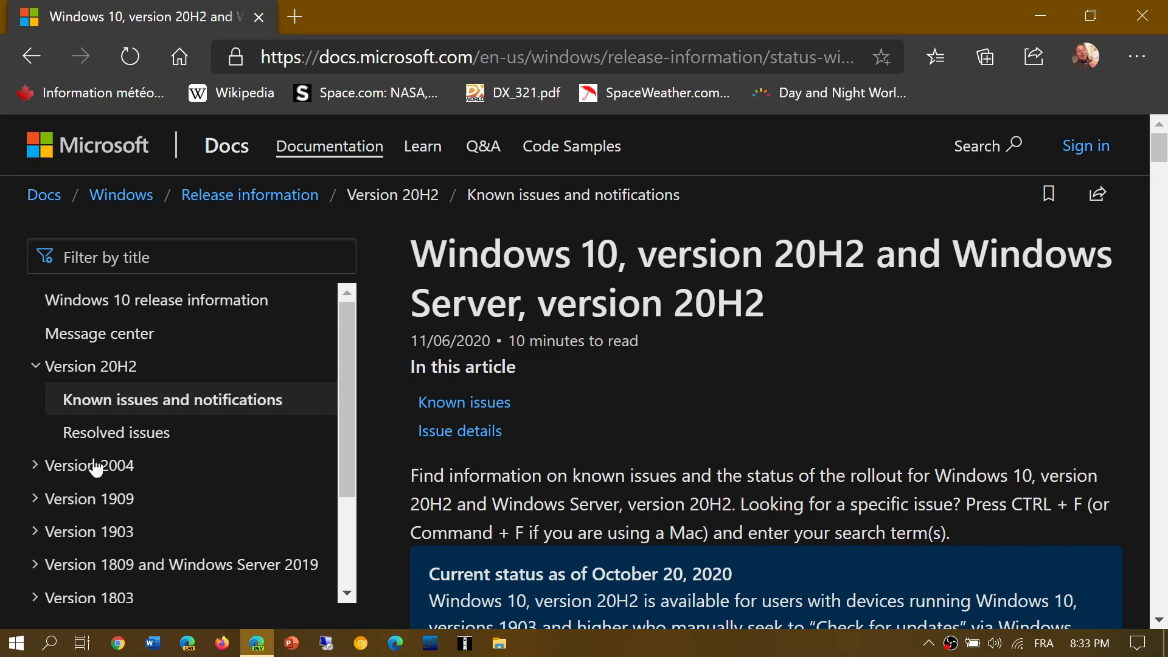
left_click(90, 465)
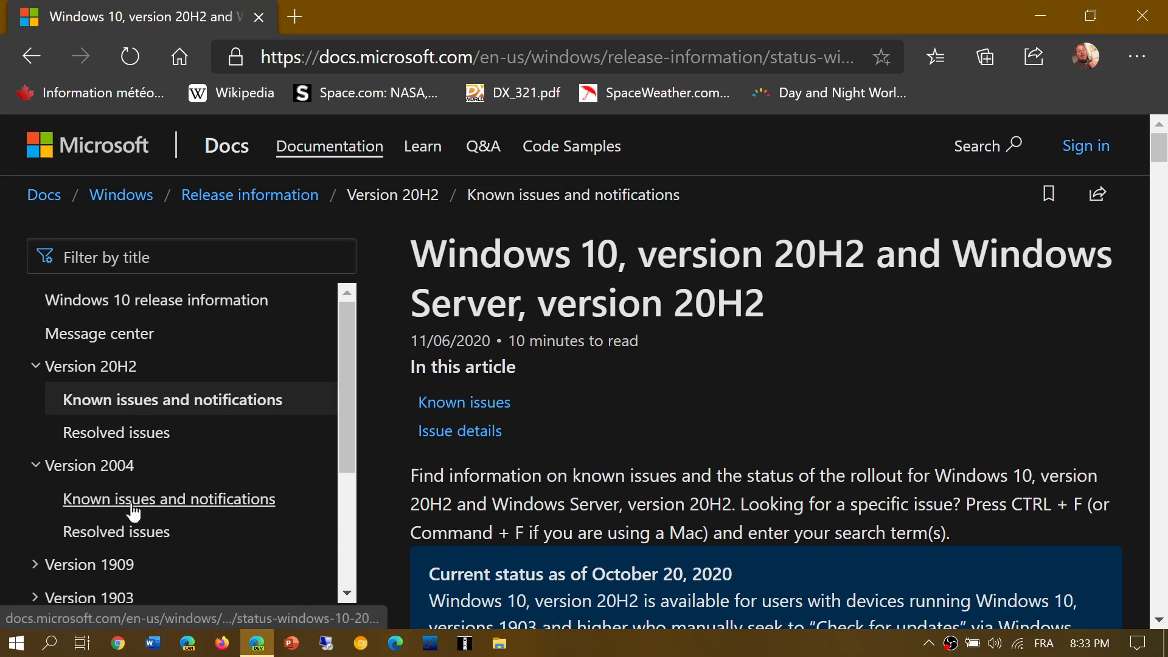
Step: Open the version 2004 Known issues page, view its issues table, and return to the top
left_click(168, 499)
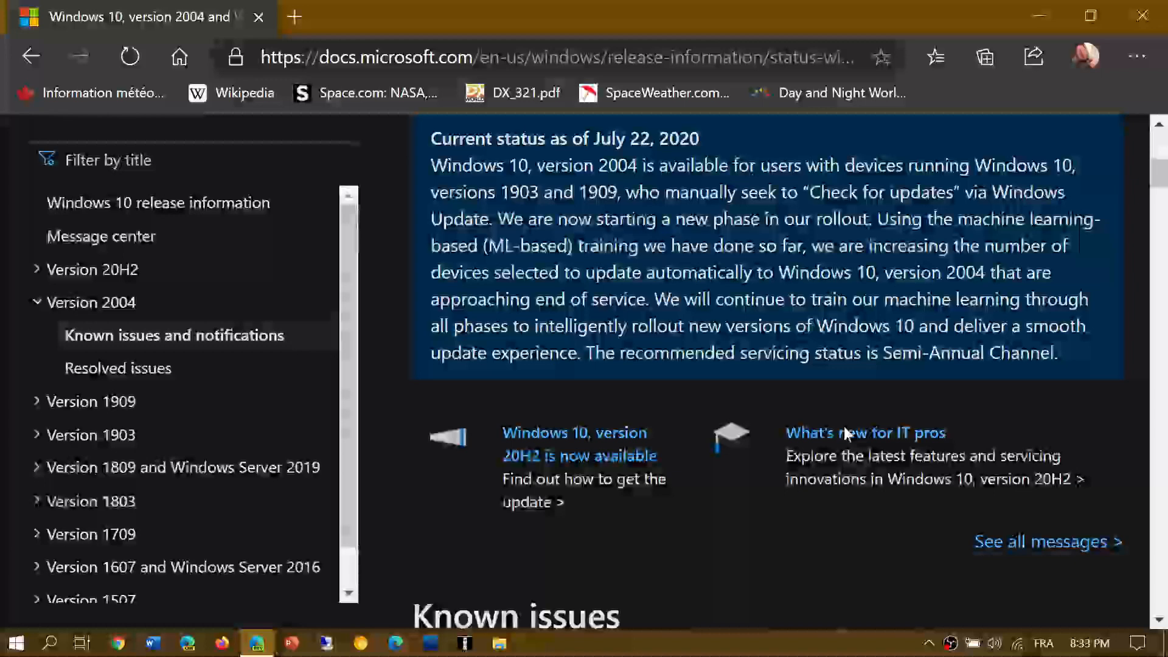
scroll("down", 3)
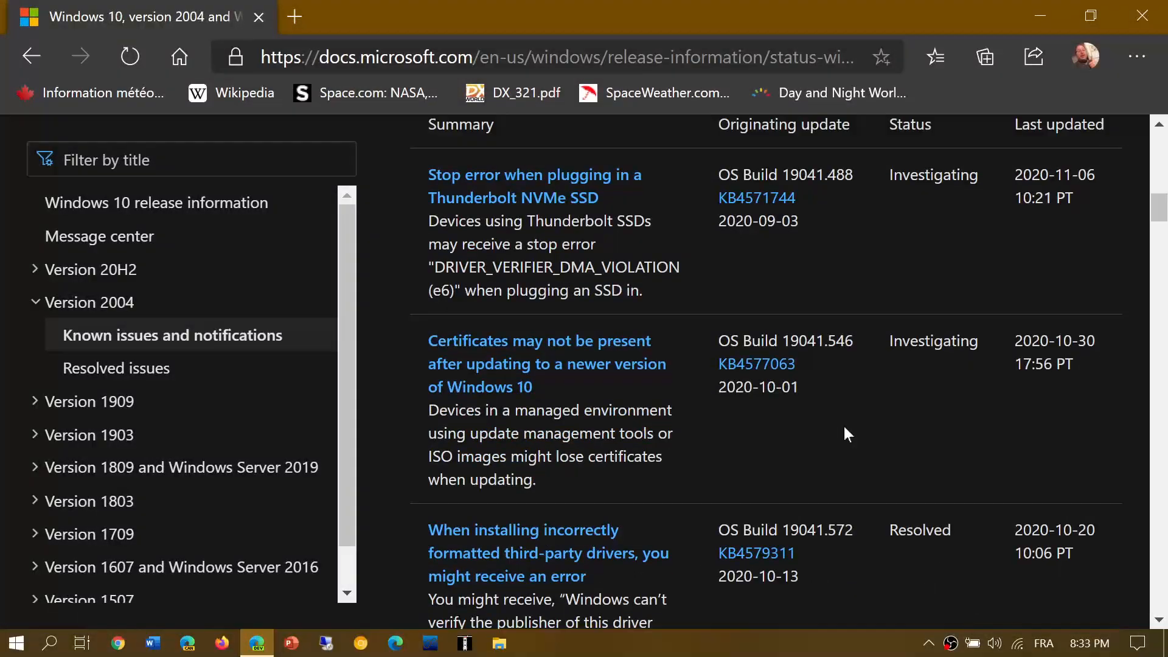
scroll("up", 3)
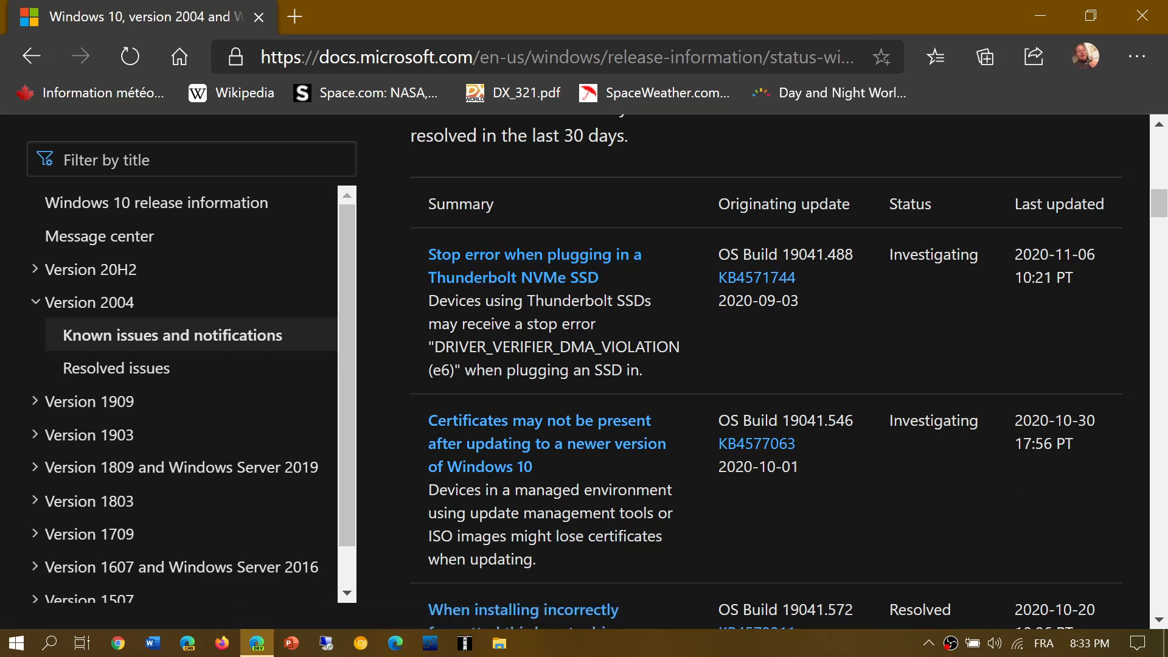
mouse_move(743, 497)
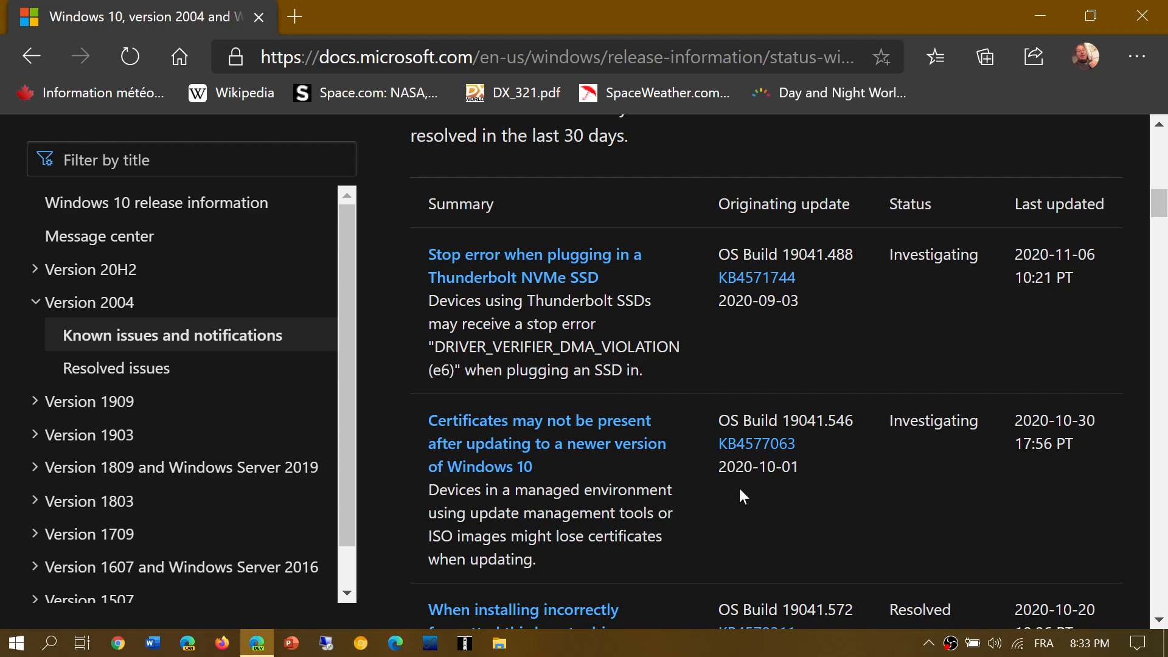
scroll("up", 3)
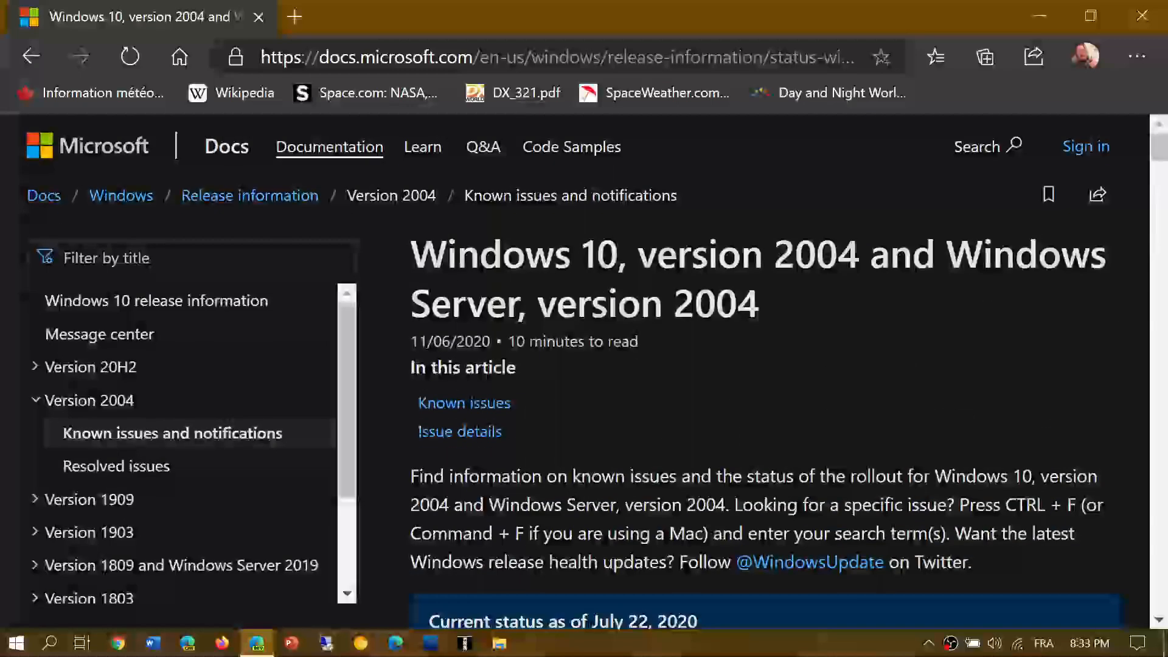
Step: Expand Version 20H2 and reopen its Known issues and notifications page
left_click(92, 365)
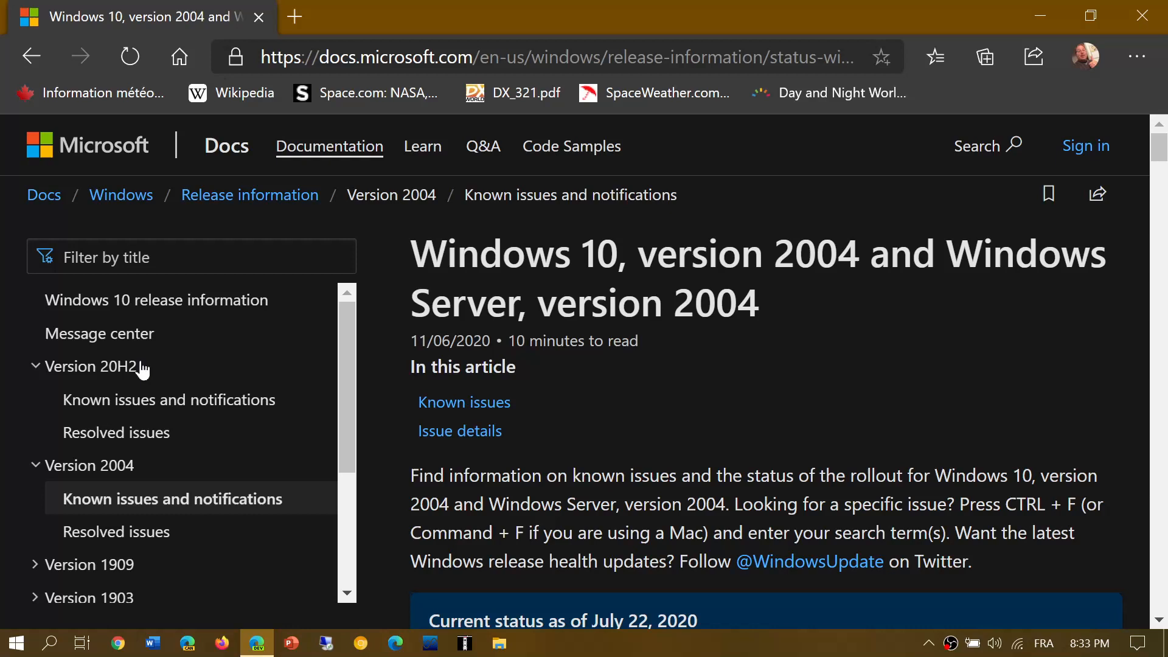
left_click(168, 399)
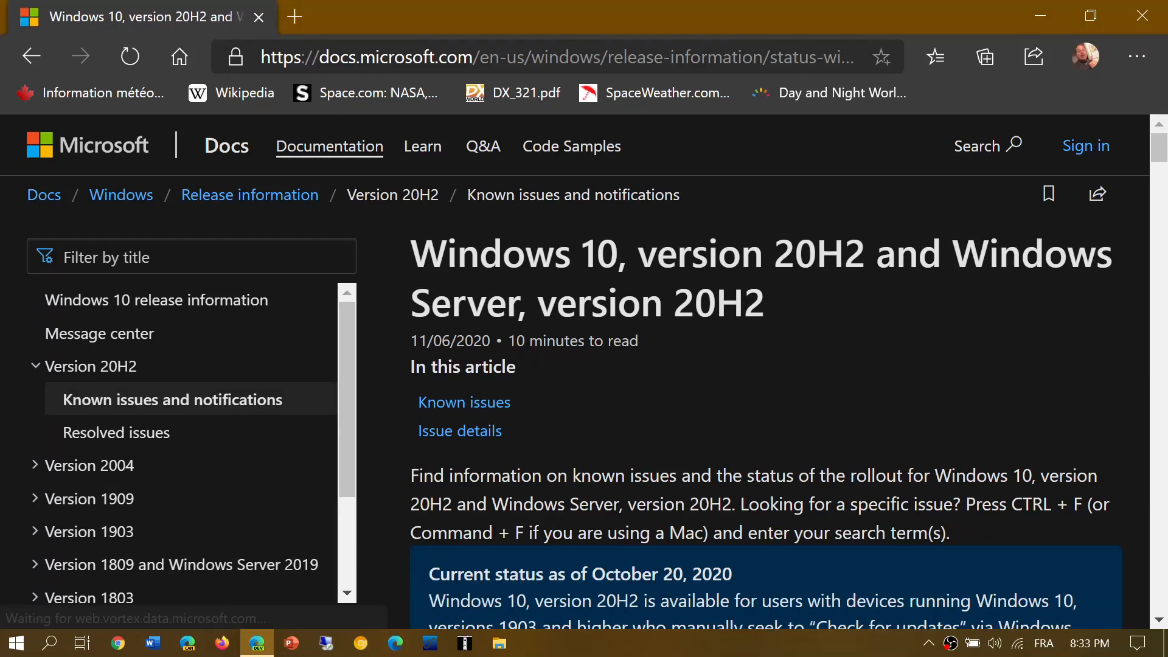